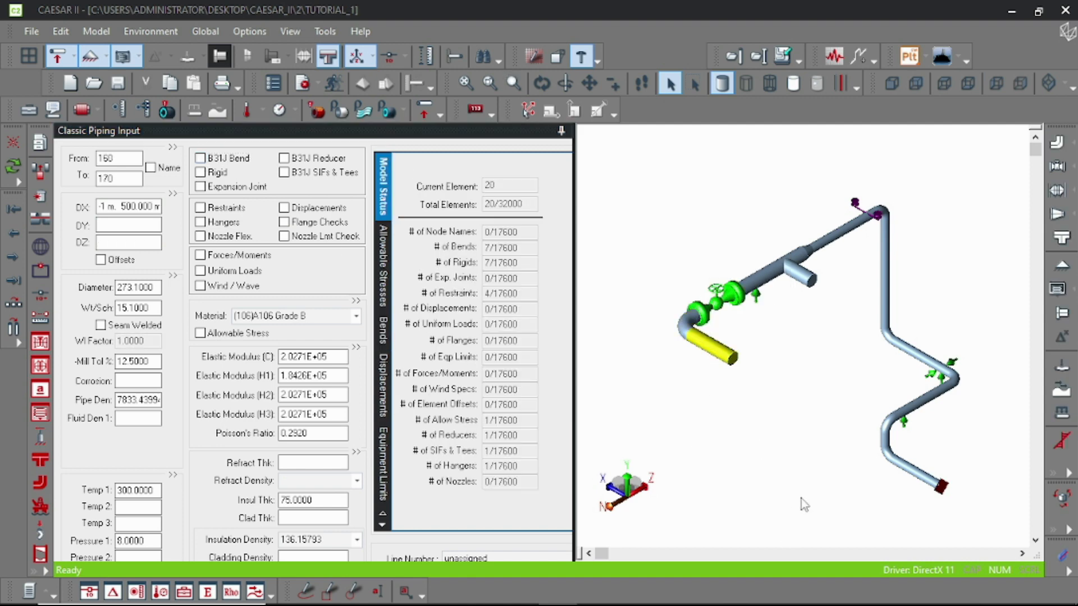
mouse_move(799, 492)
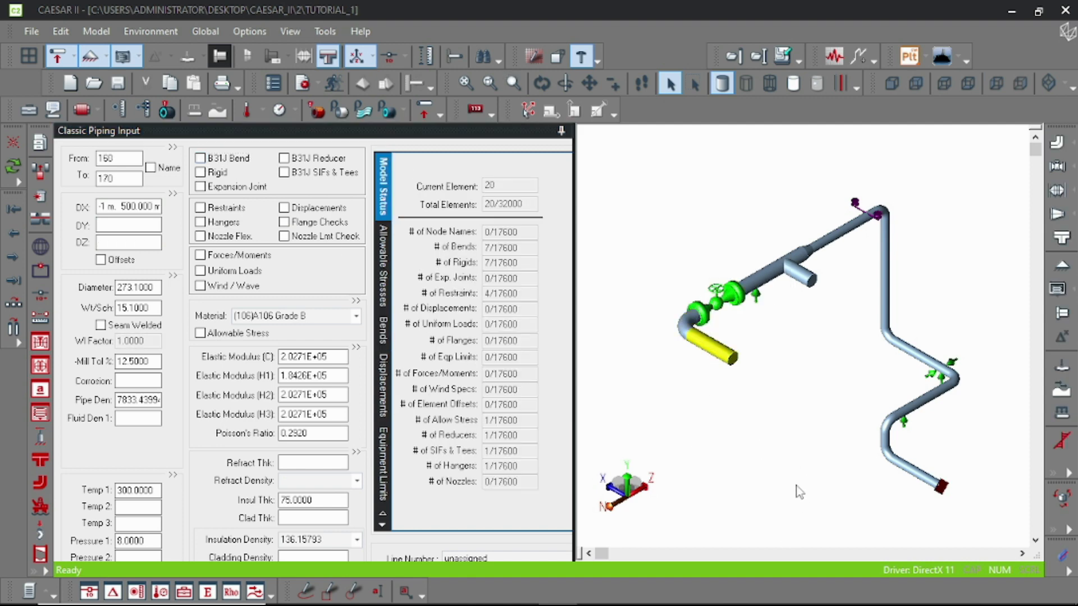
mouse_move(754, 470)
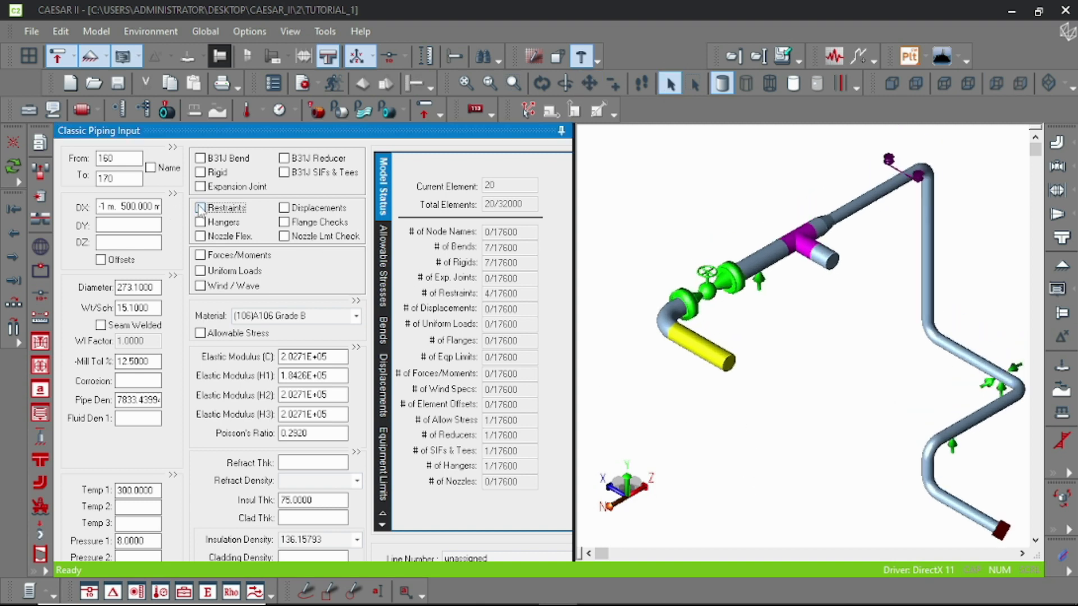
Add an ANC anchor restraint at node 170 on element 160–170
click(200, 207)
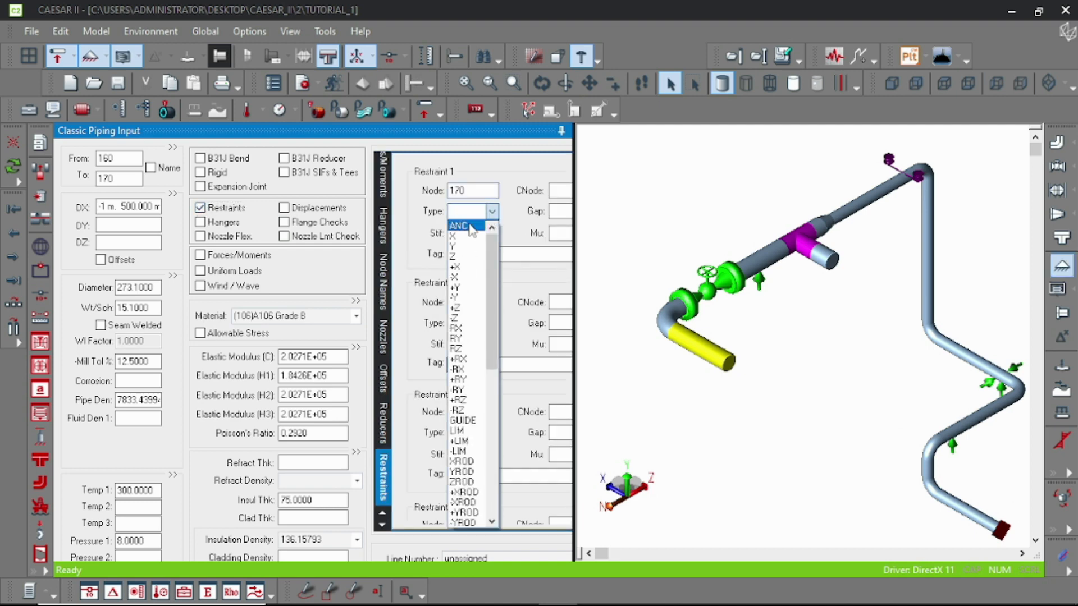
click(458, 226)
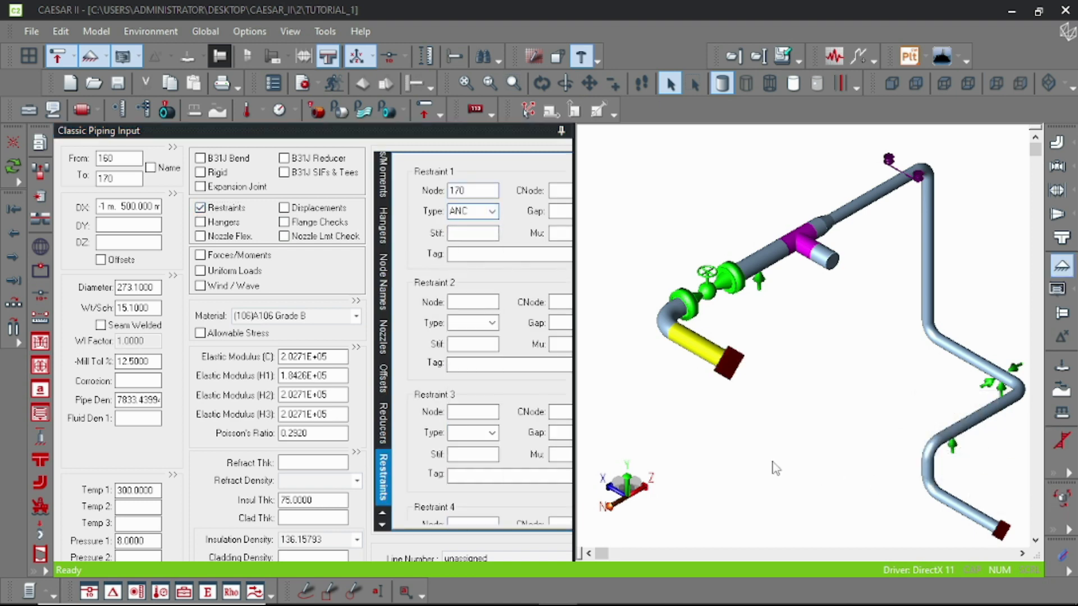
Swap the node 170 anchor for an imposed 0.2 DX displacement in vector 1, other directions zero
drag(562, 372, 604, 372)
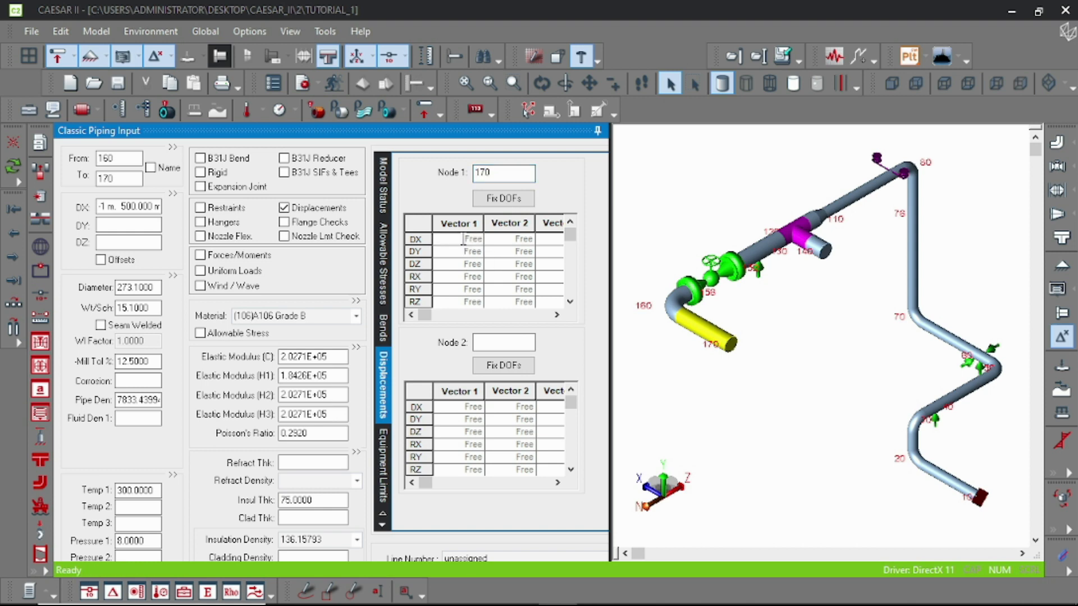
click(473, 238)
text(0.2000)
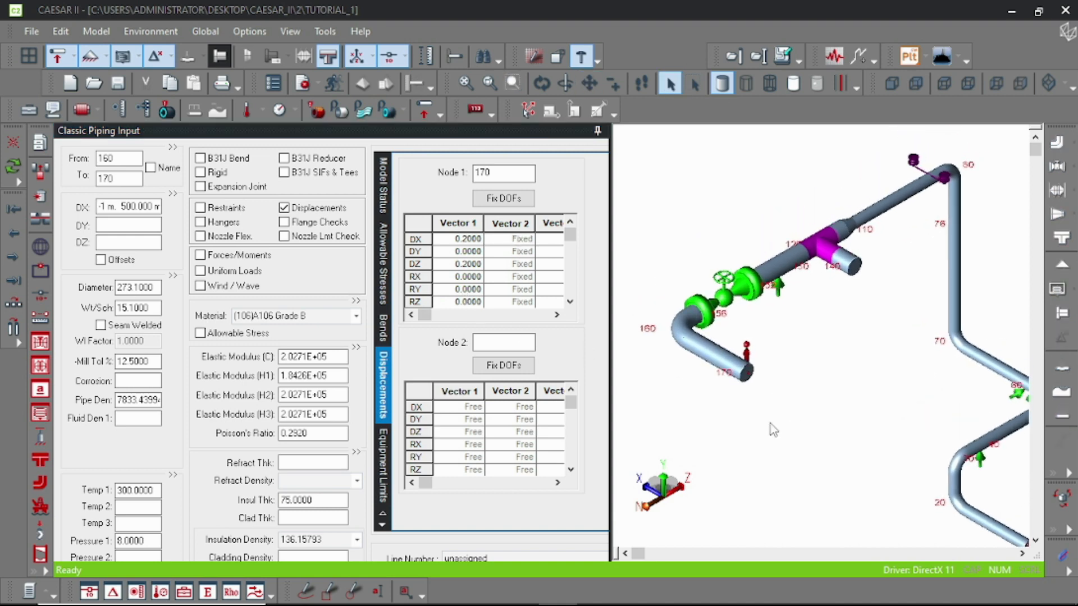
mouse_move(761, 407)
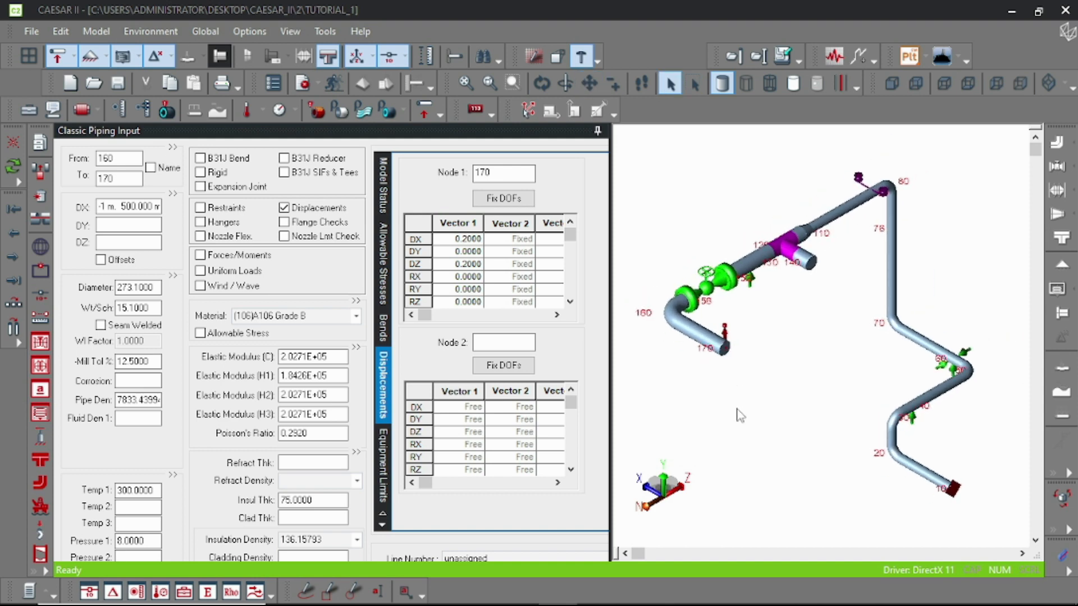
mouse_move(332, 249)
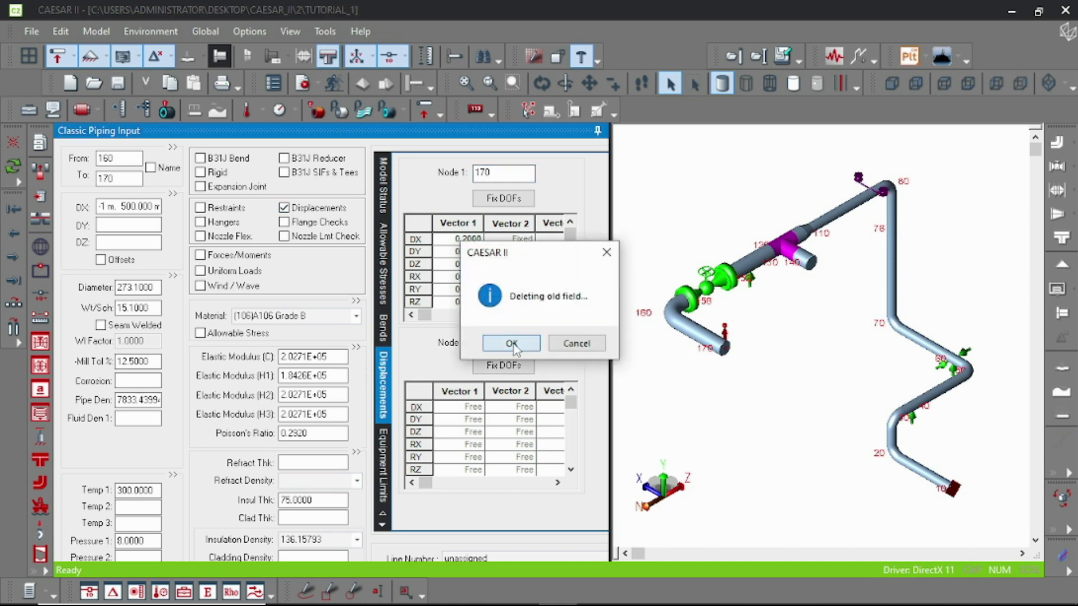
Delete the old displacement and restore the node 170 anchor with CNode 171
click(511, 343)
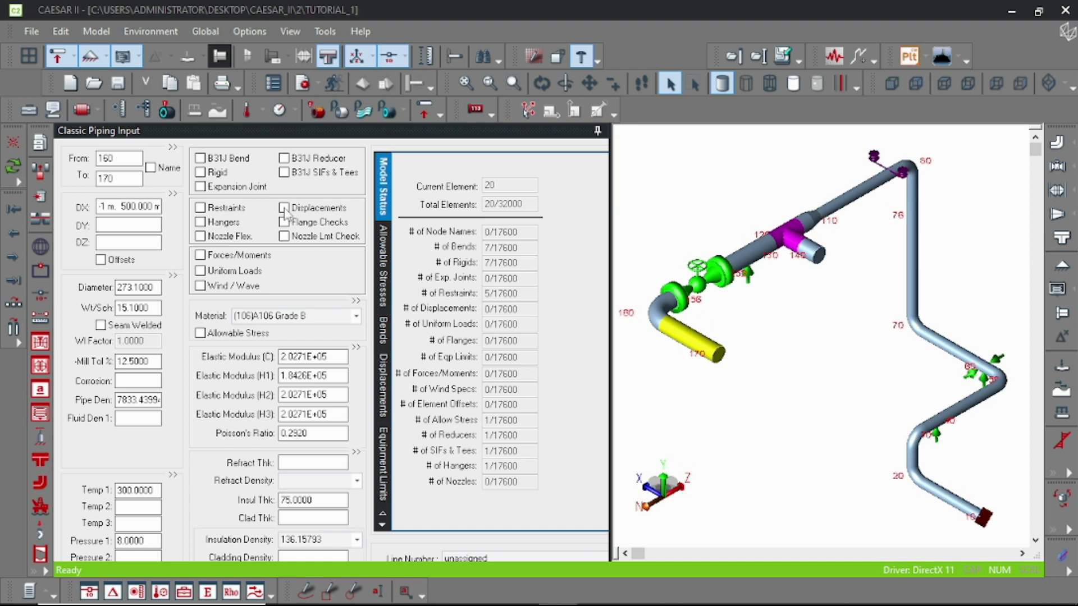
click(200, 207)
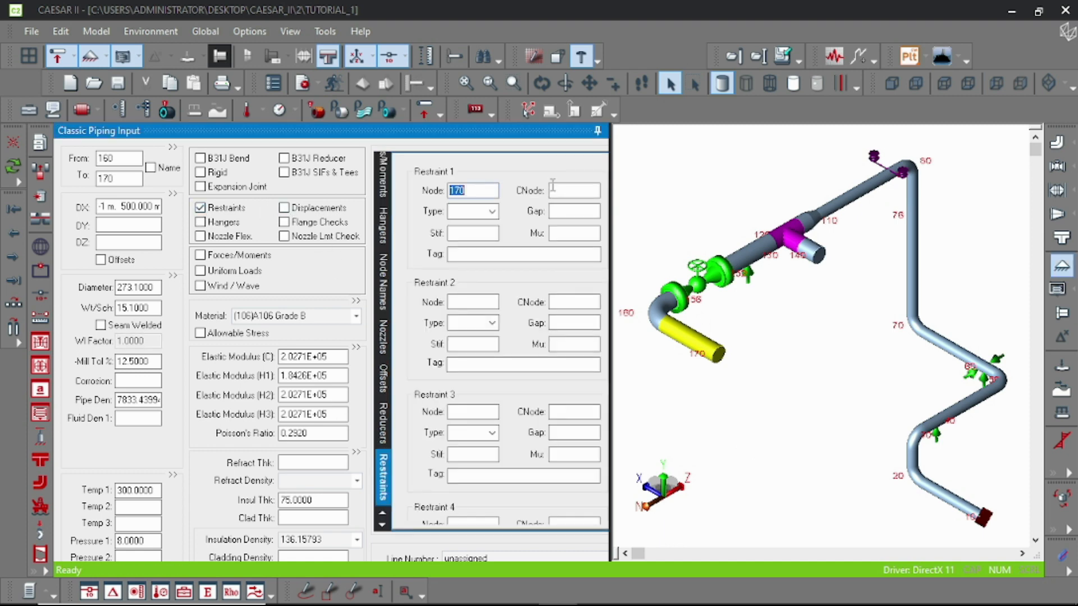
text(171)
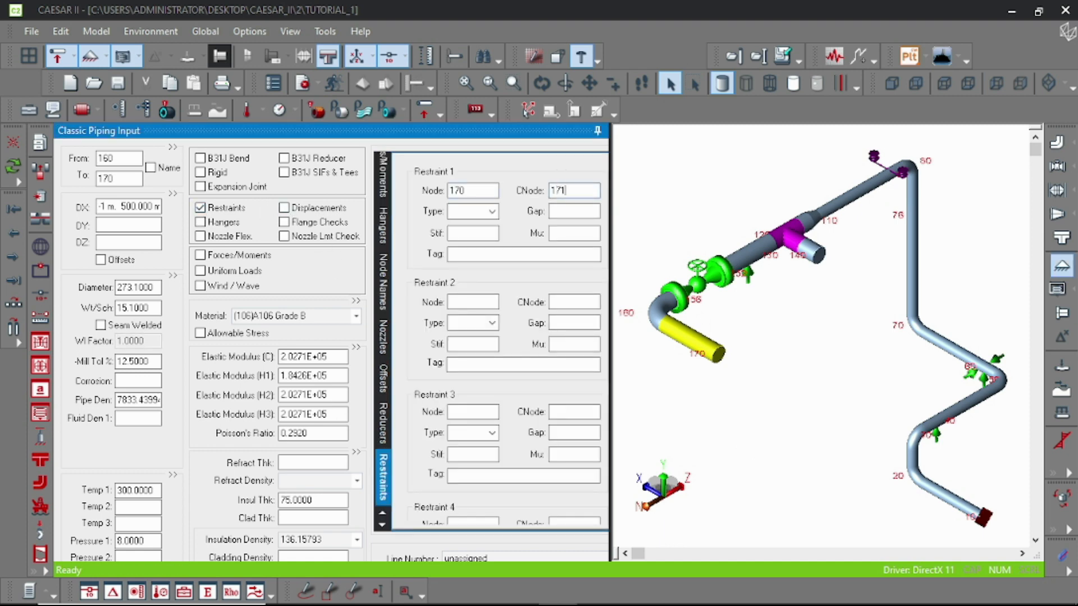
click(473, 211)
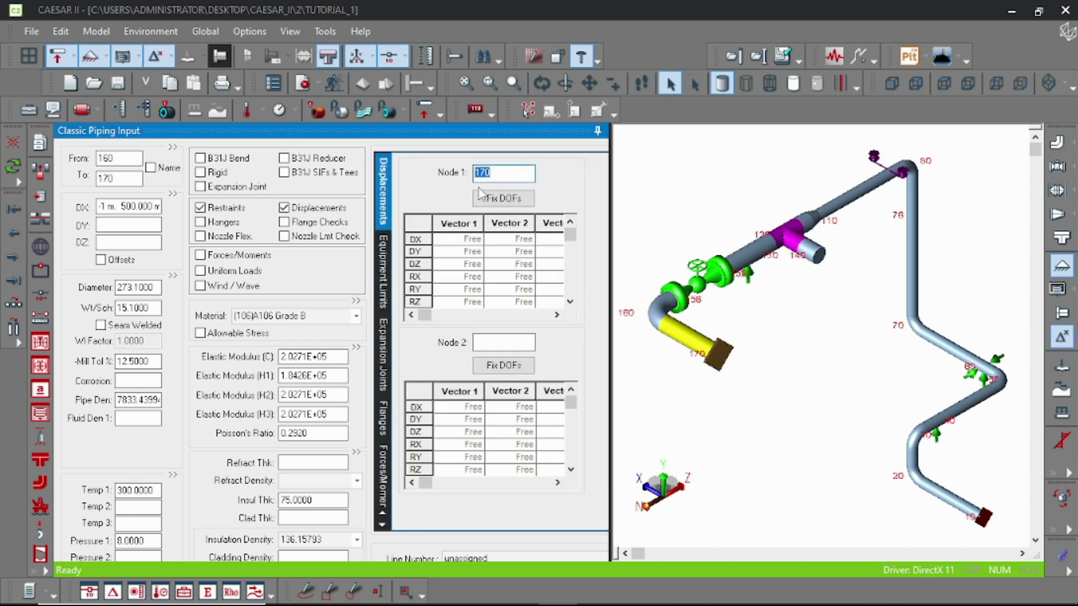
Move the displacement to node 171 with 0.2000 in DX vector 1, other DOFs 0.0000
text(171)
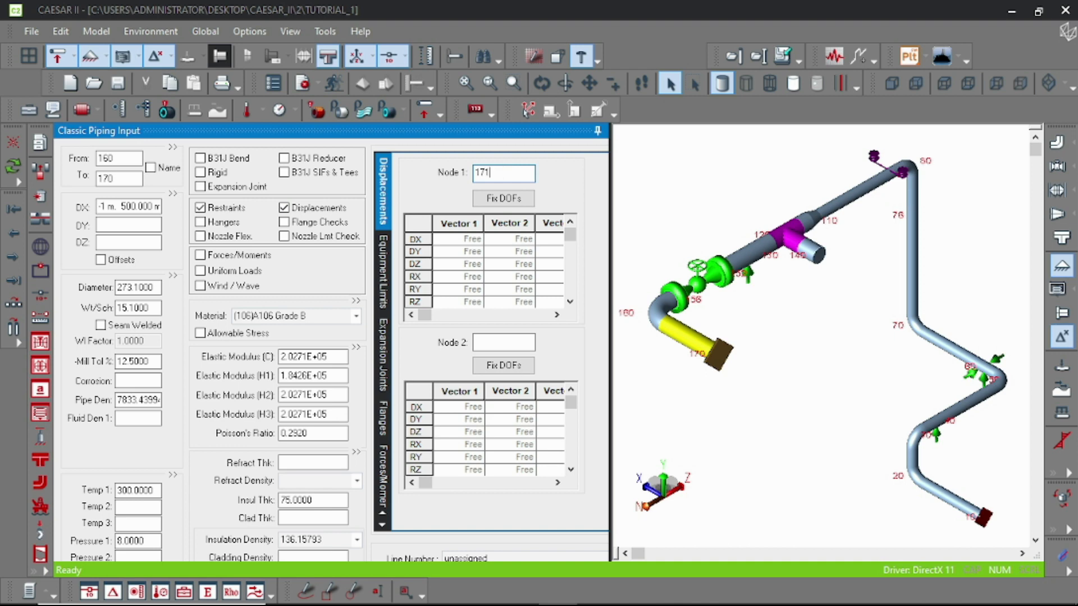
click(473, 238)
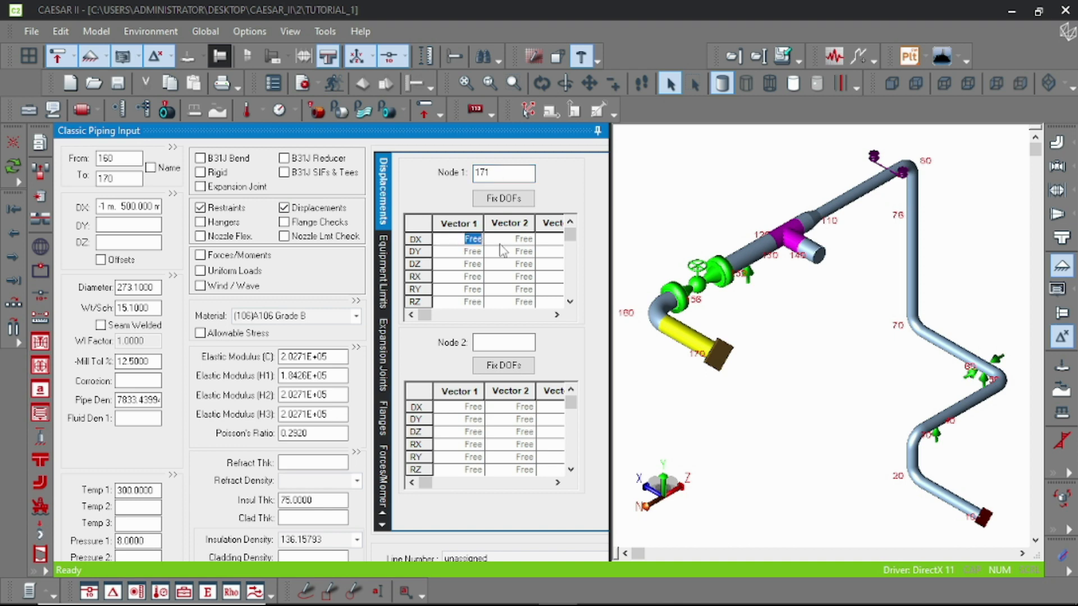
text(0.2000)
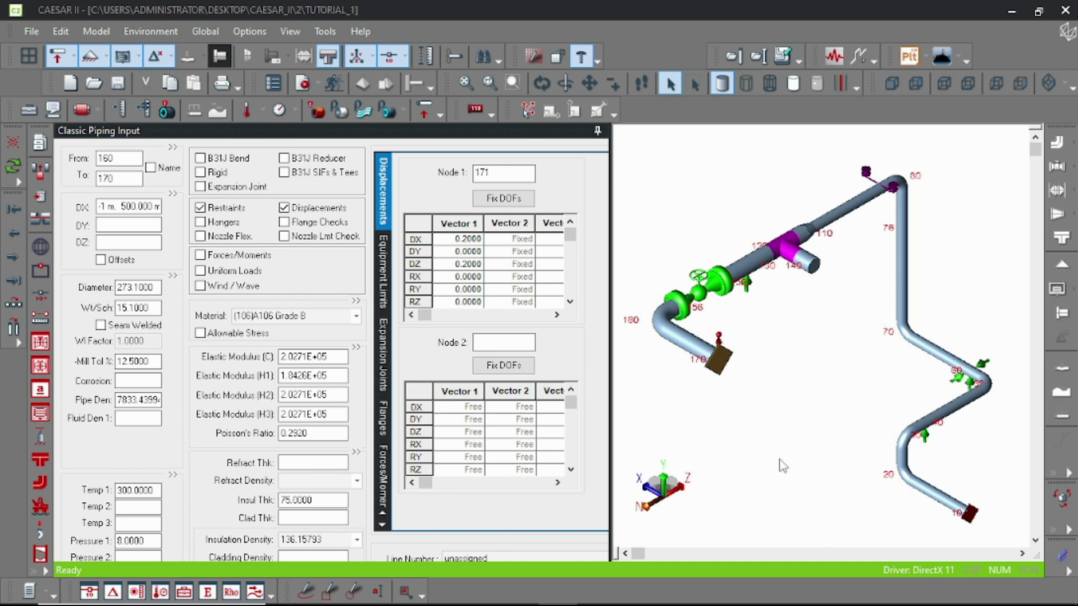
mouse_move(282, 214)
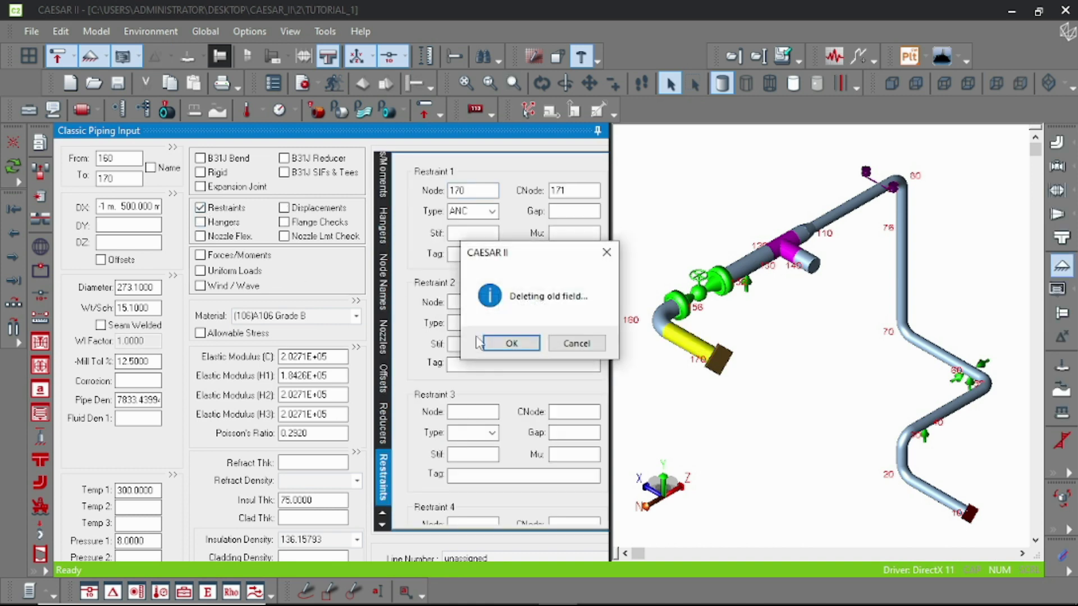
Clear the old field and choose a FLANGE (FLG) in the Valve/Flange database
click(509, 343)
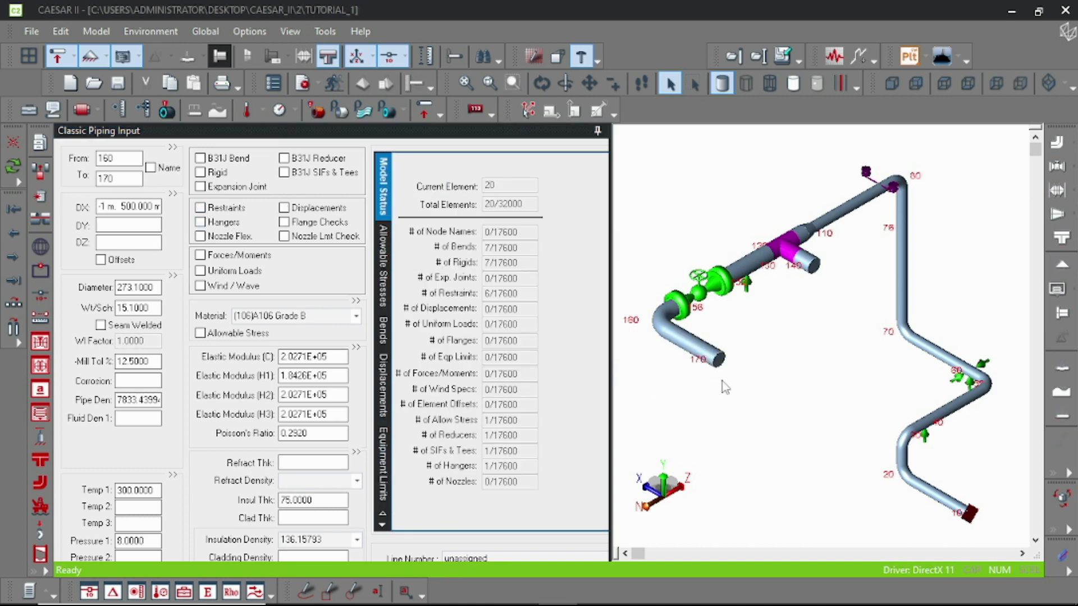
click(694, 347)
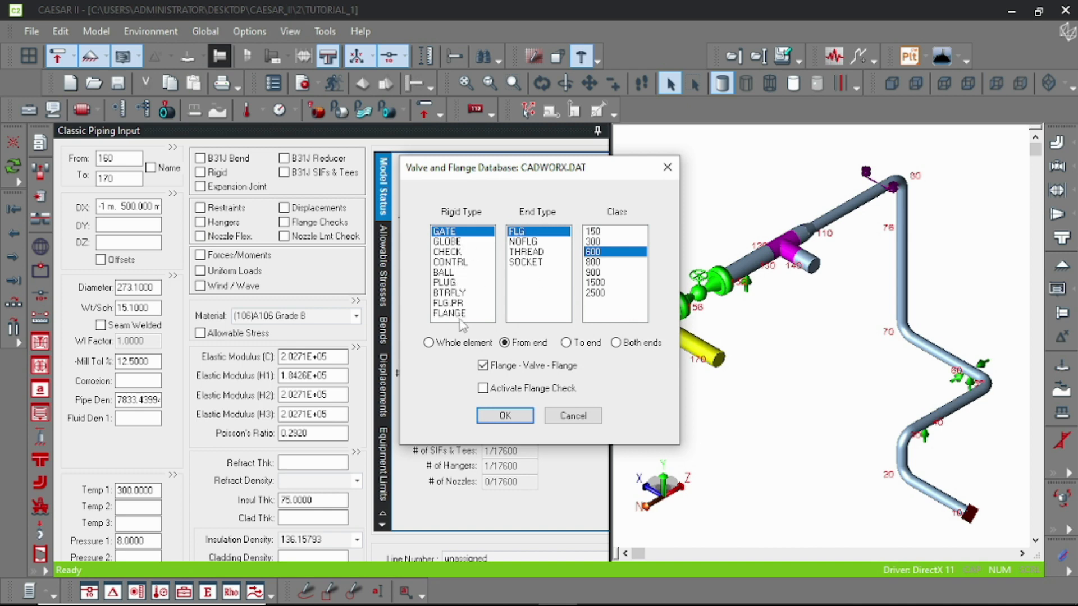
click(449, 313)
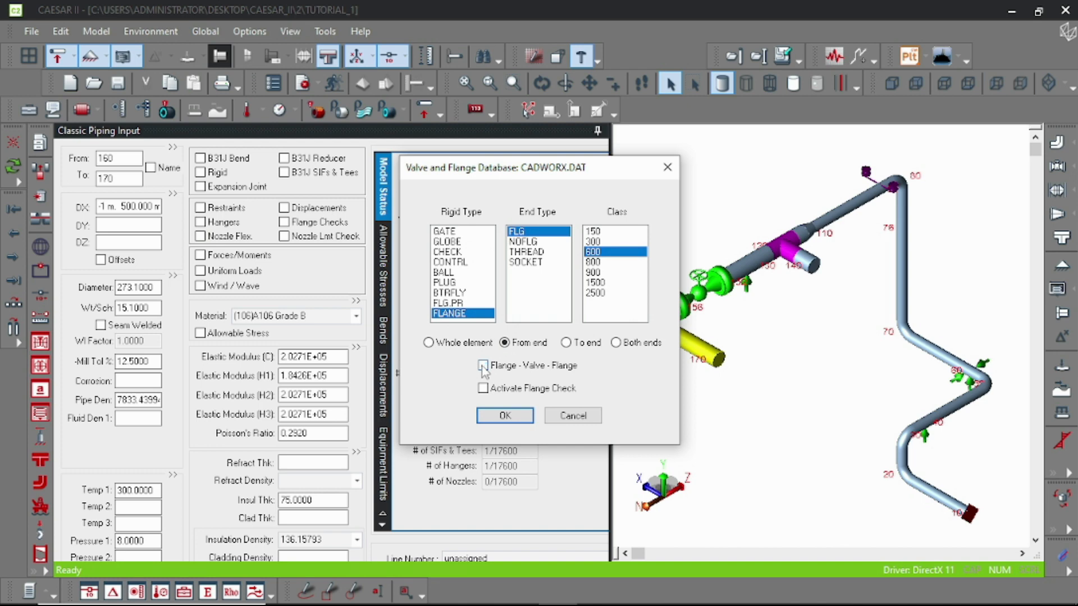
click(504, 415)
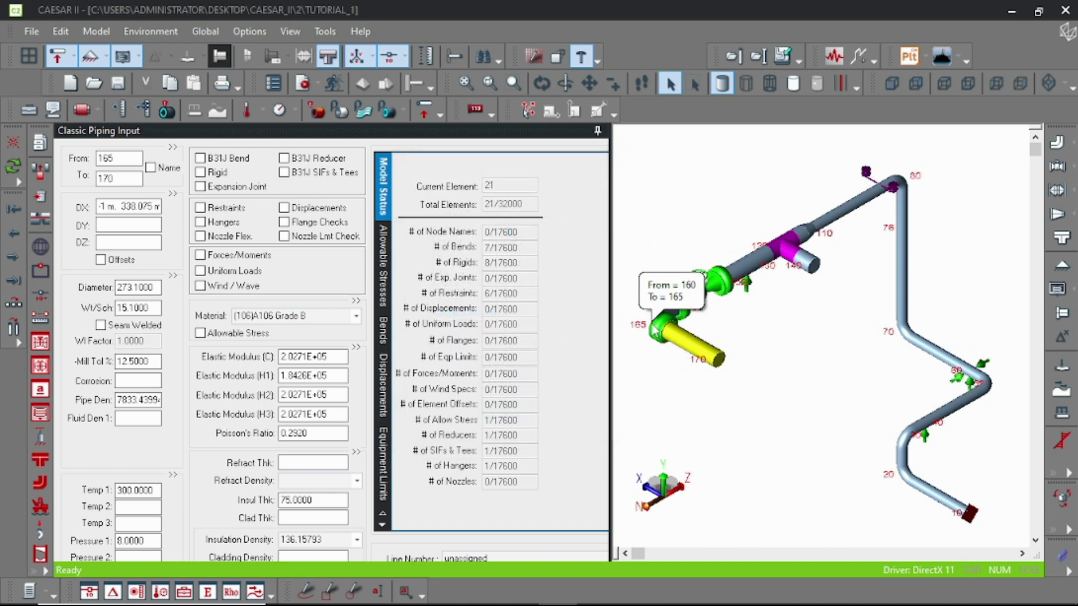
Place the class 600 flange at the end of element 160–170, creating rigid element 165–170
click(127, 56)
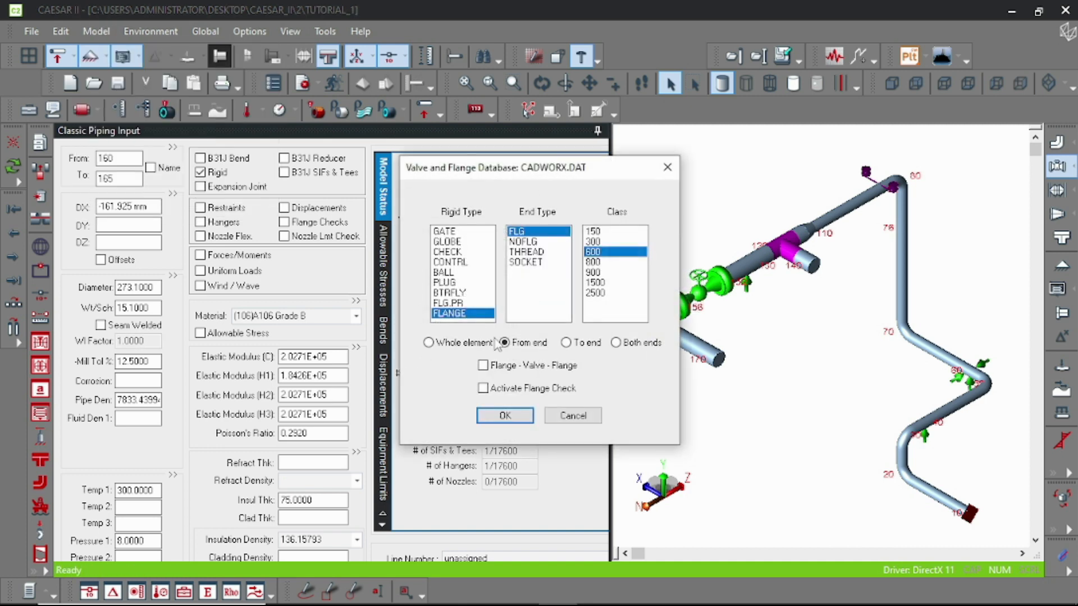
click(505, 415)
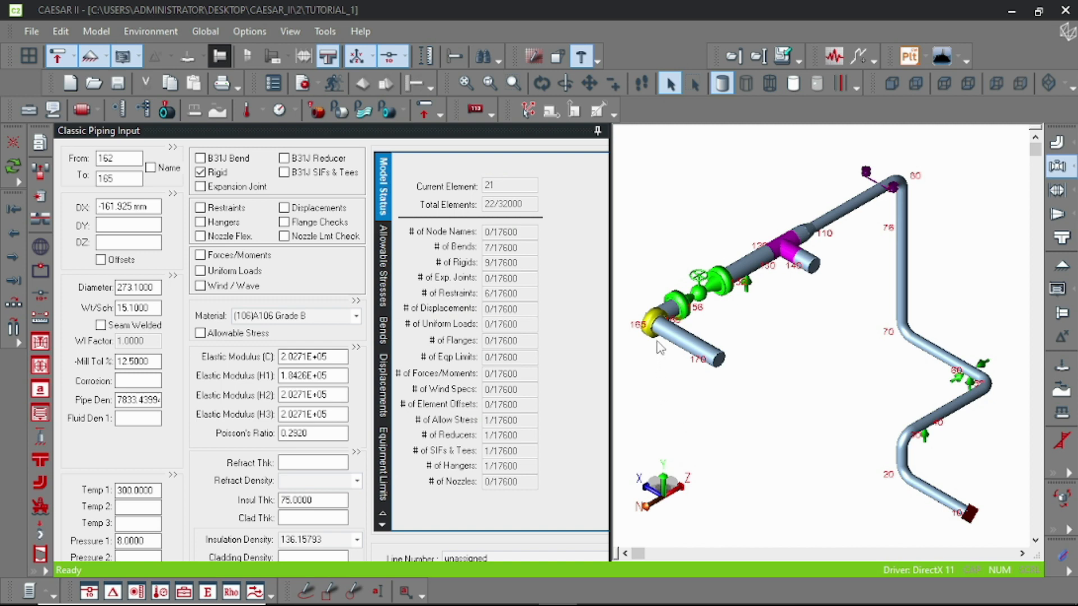
click(694, 354)
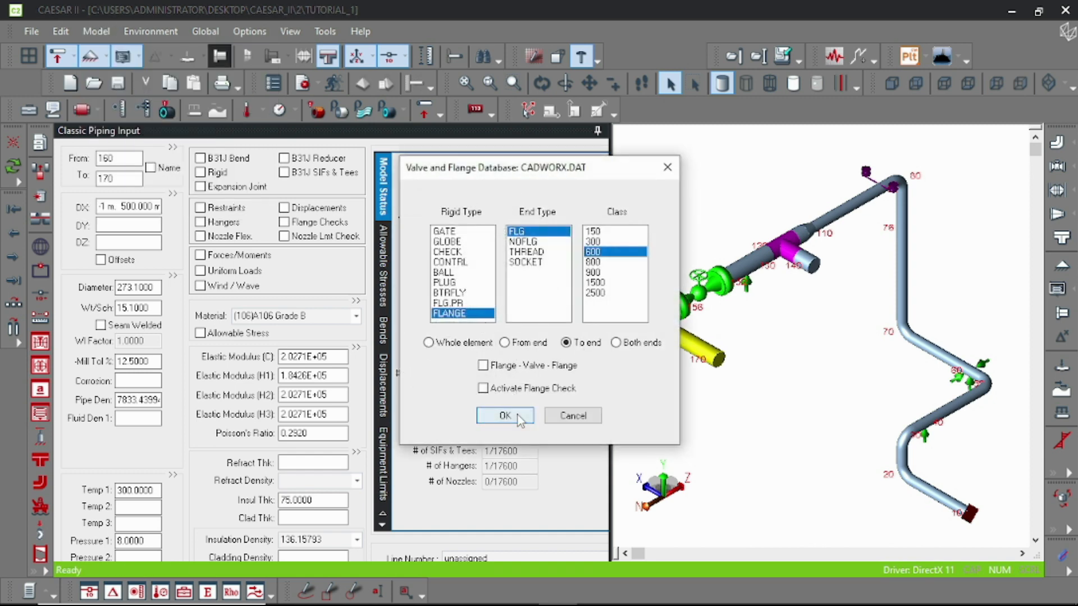
click(504, 415)
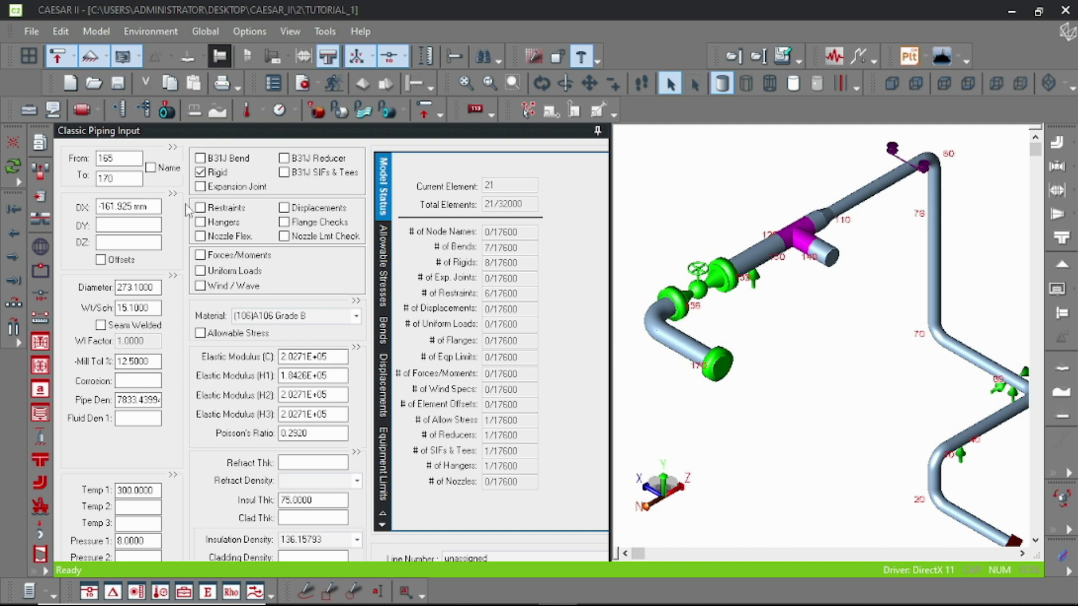
Add an ANC restraint at node 170 with CNode 171 on the flange element 165–170
click(200, 207)
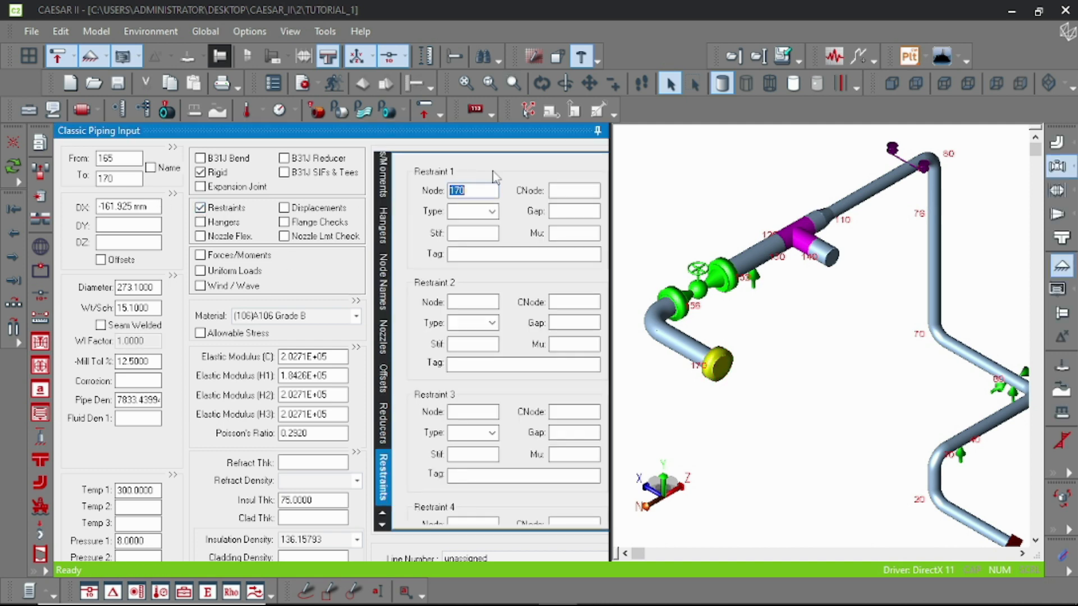
text(171)
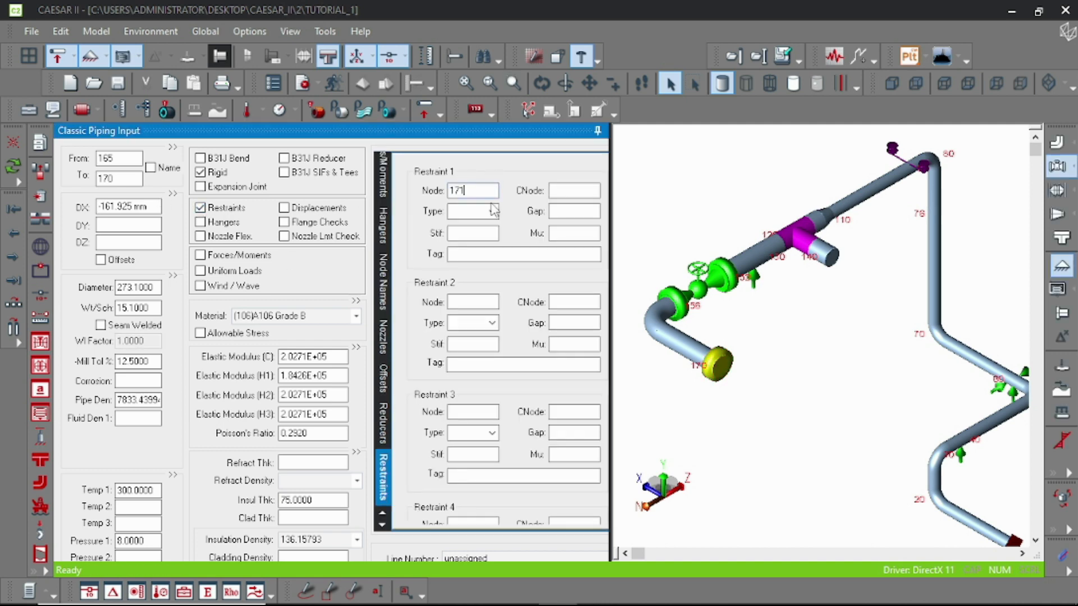
text(170)
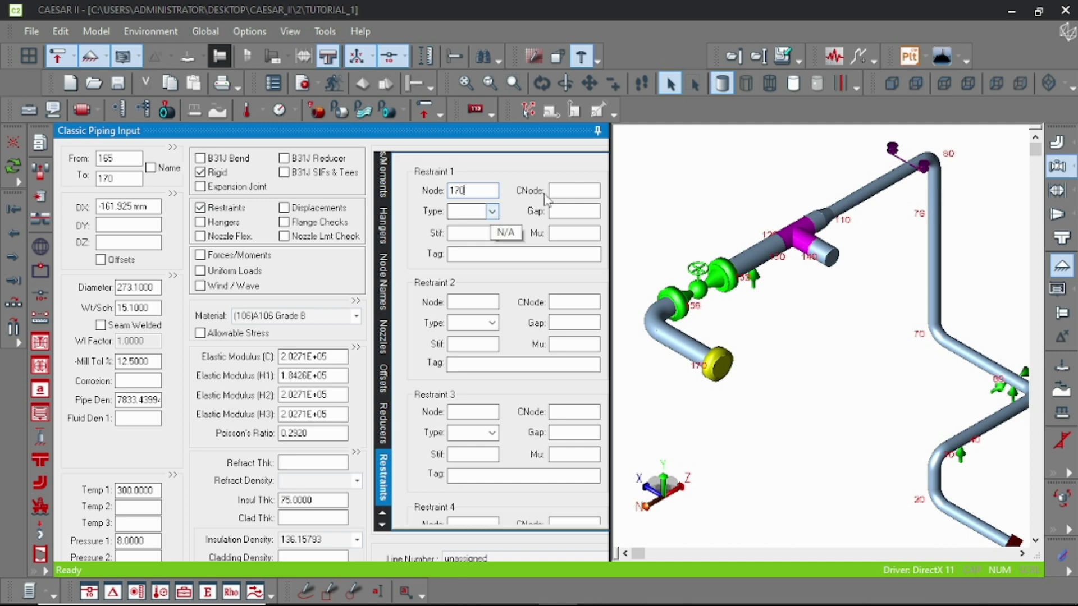
text(17)
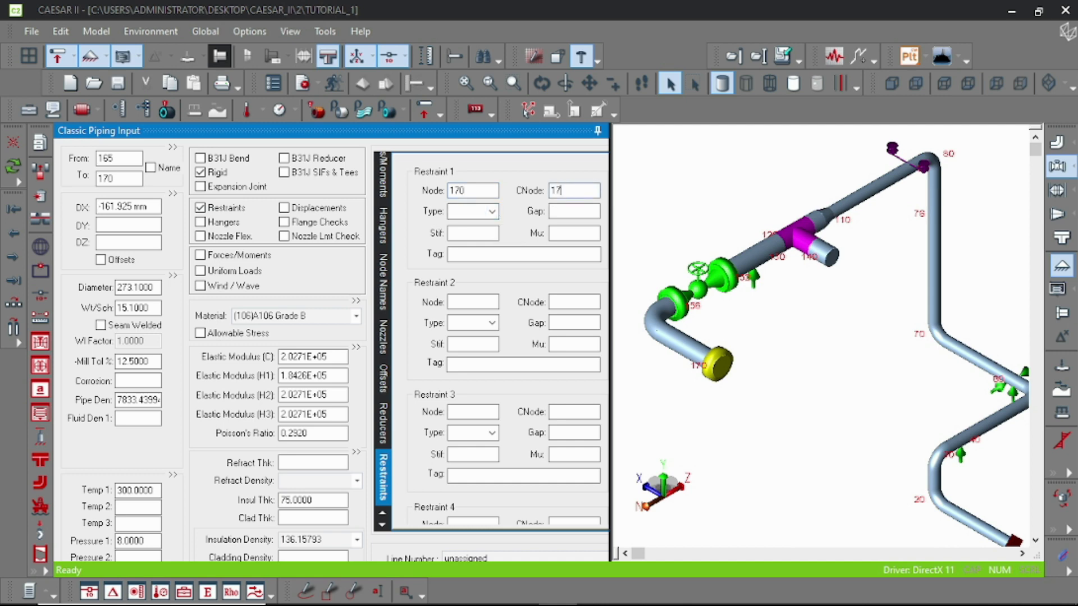
click(491, 211)
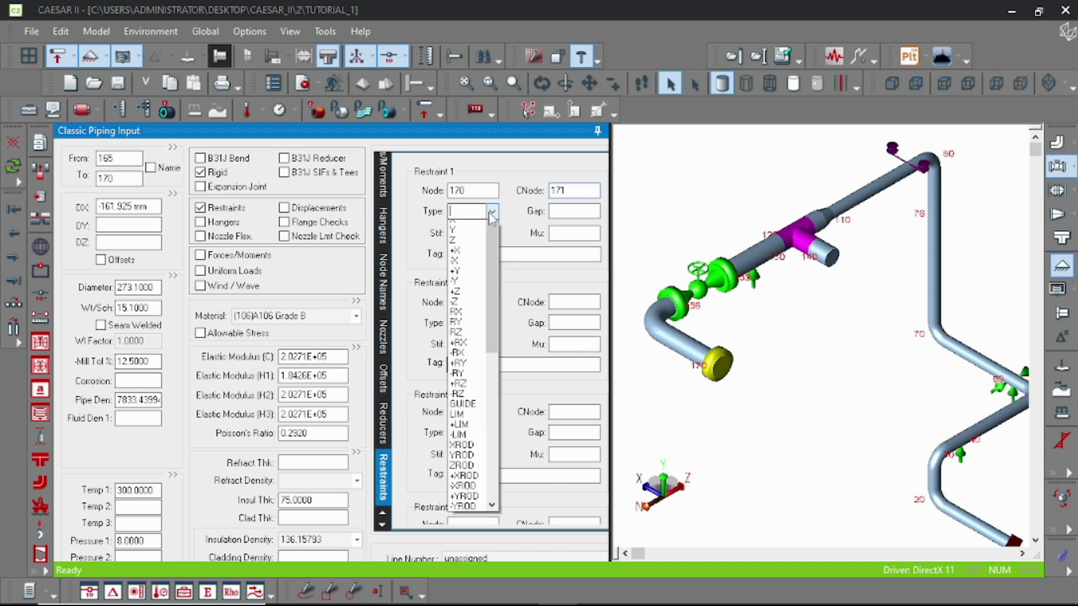
click(466, 211)
text(ANC)
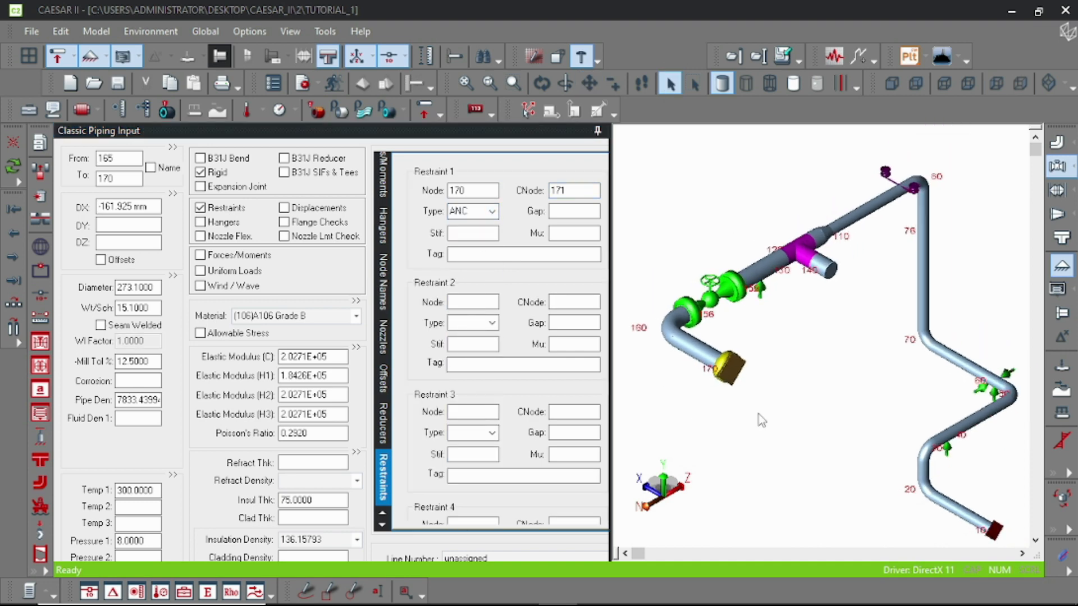
mouse_move(691, 464)
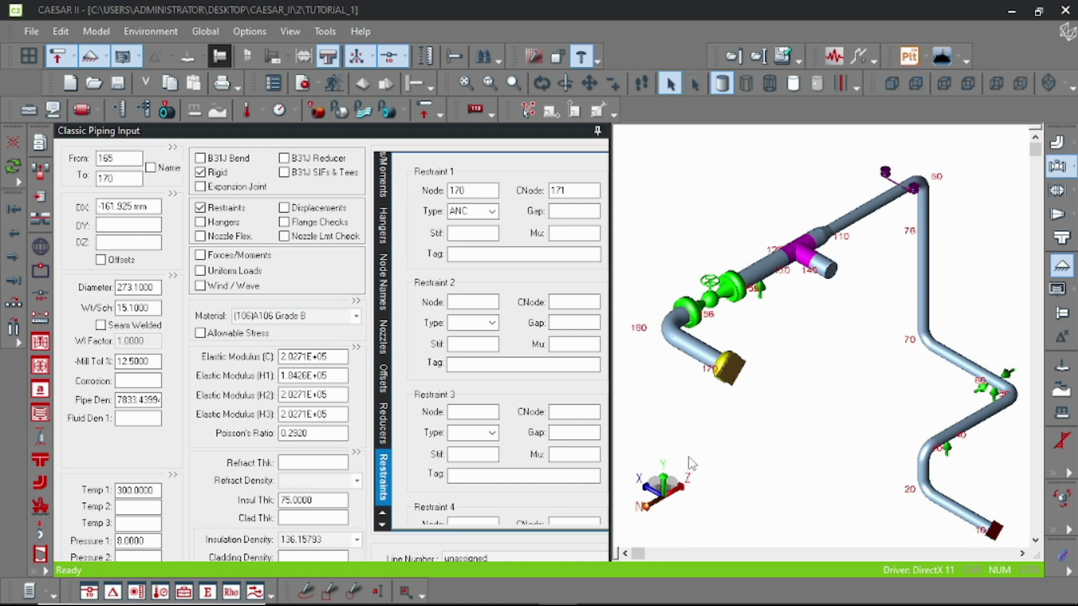
mouse_move(729, 404)
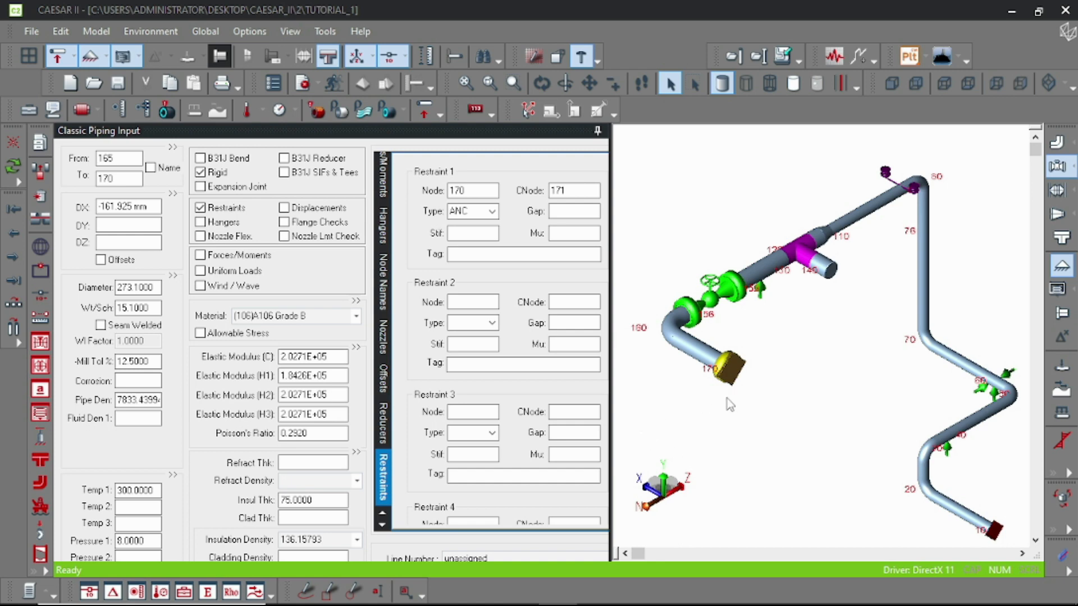
mouse_move(726, 411)
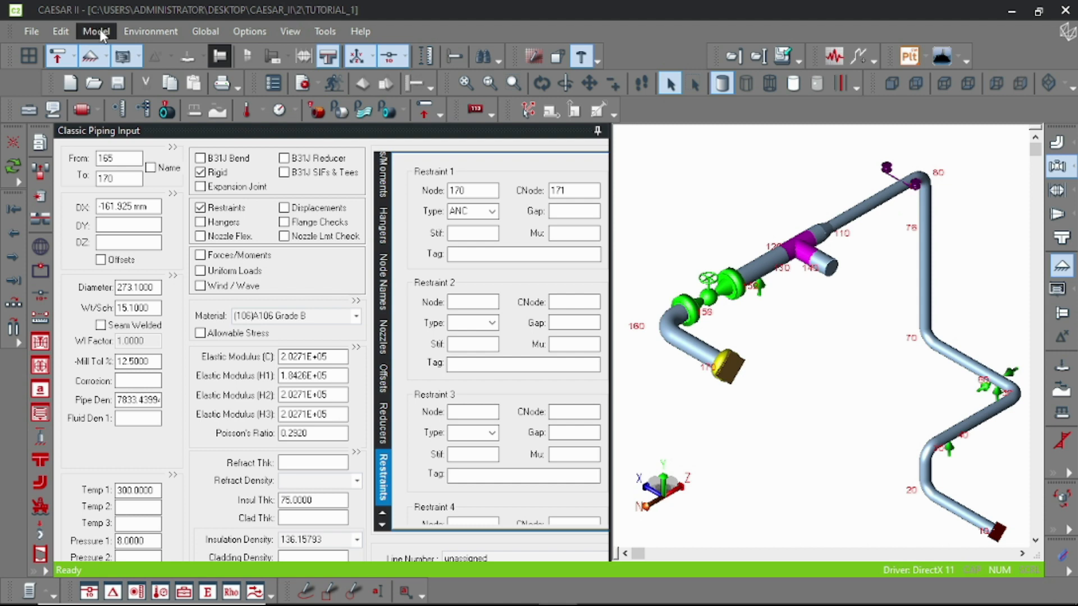
Make whole element 171–180 a class 600 FLG flange via Model > Valve
click(95, 32)
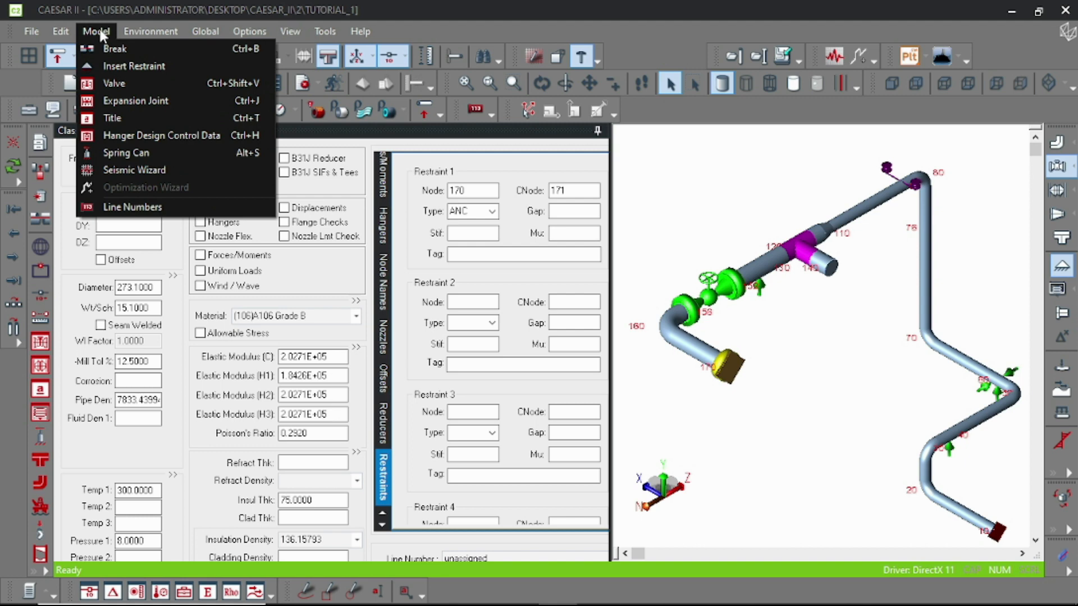
click(95, 32)
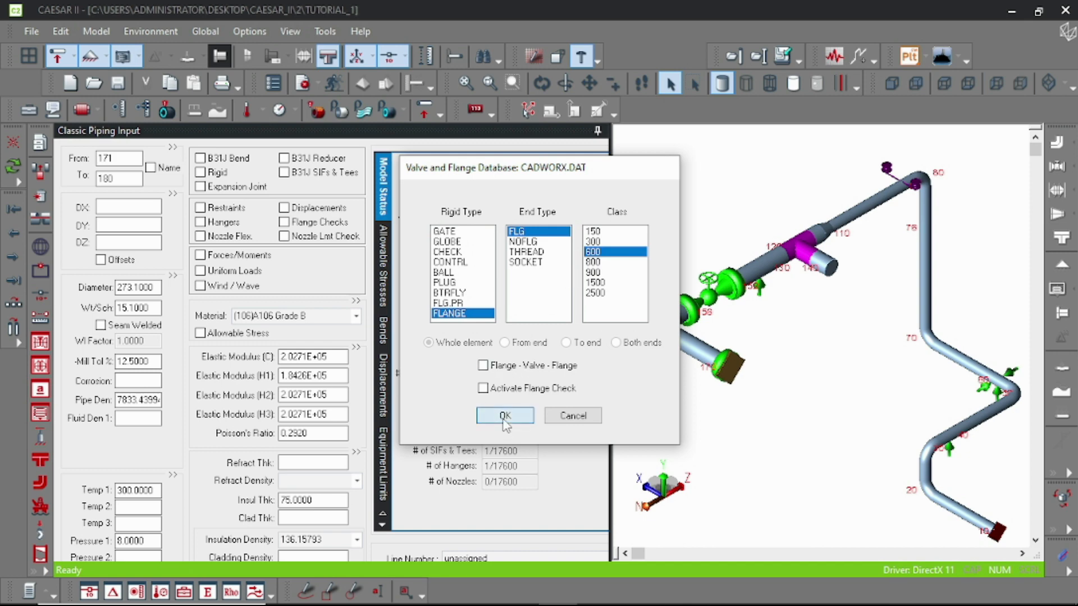
click(505, 415)
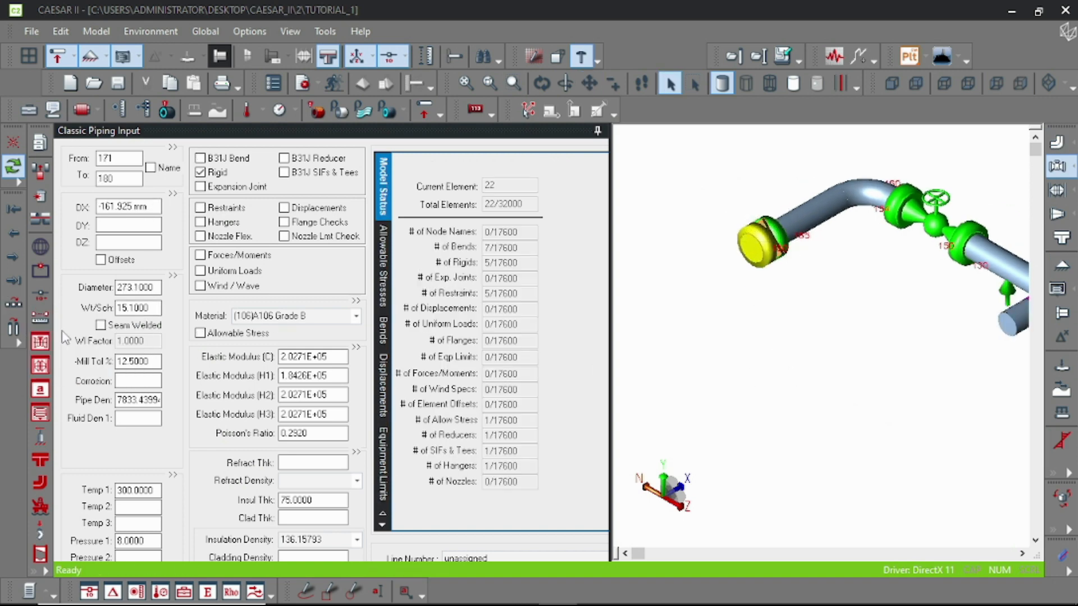
mouse_move(831, 323)
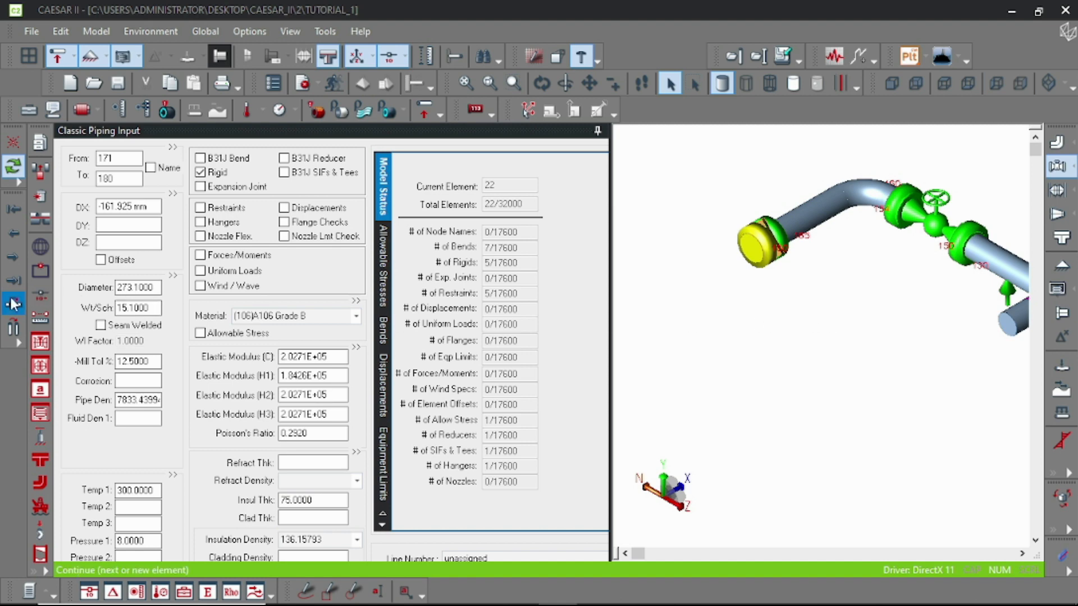
Continue with rigid element 180–190 at DX -1500 mm
click(13, 304)
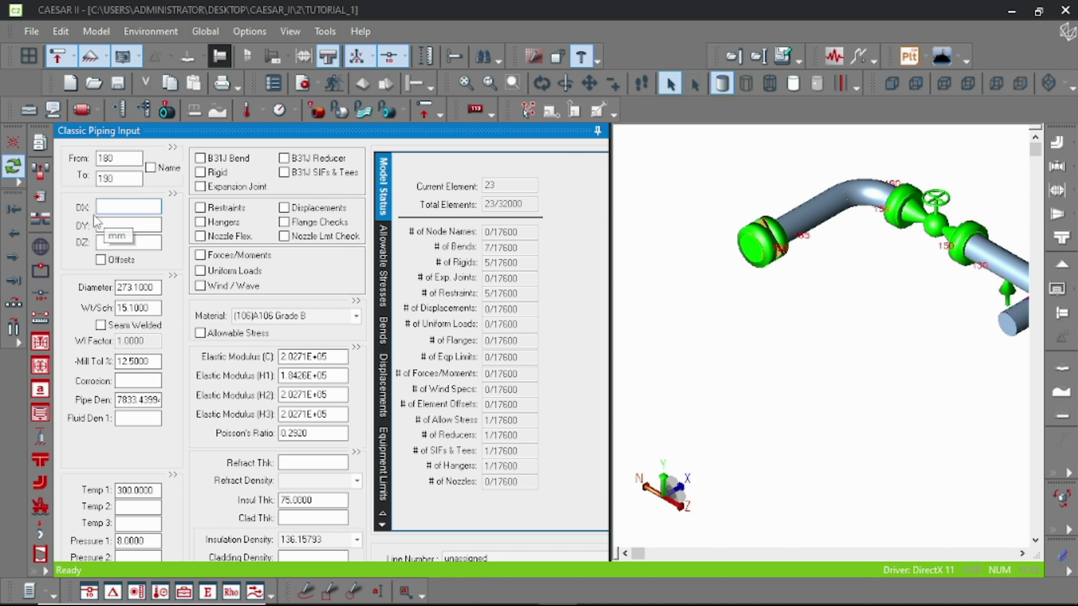
text(-15)
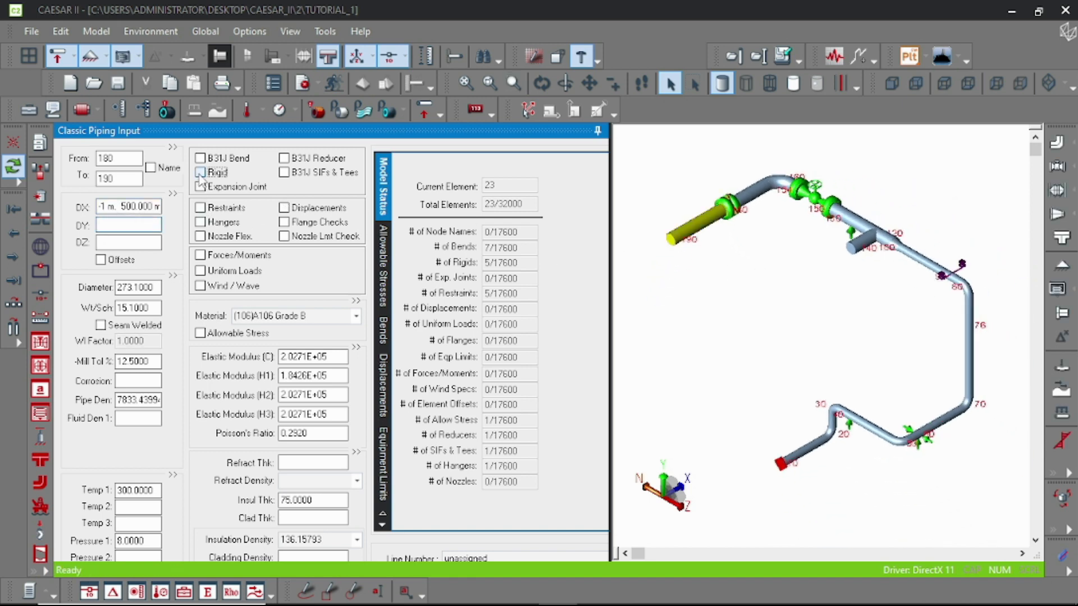
click(200, 173)
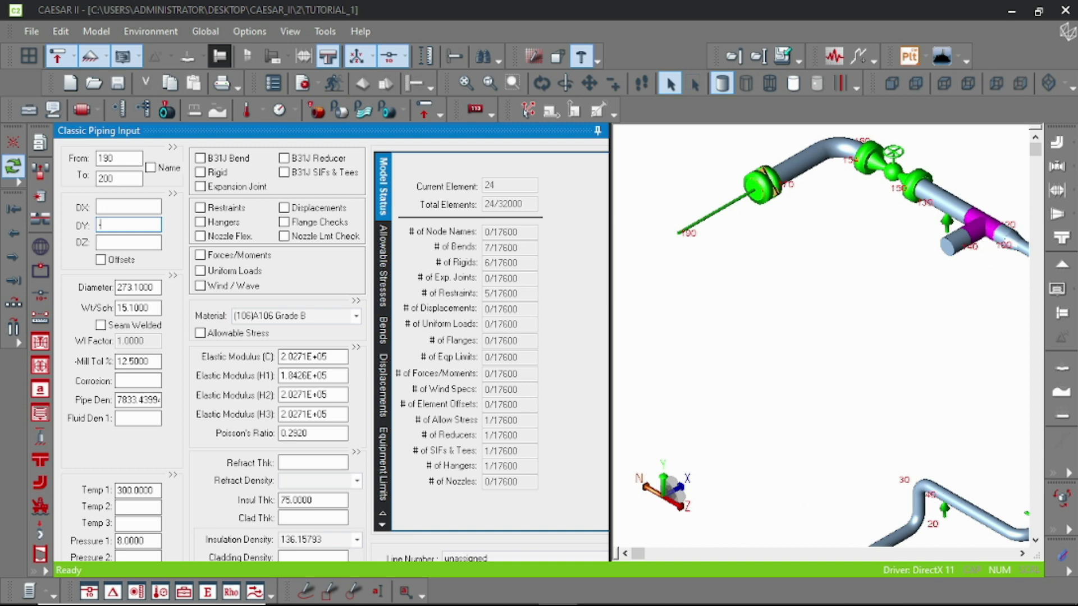
Add rigid element 190–200 at DY -250 mm anchored at node 200, then review element 160–165
text(-250.000 mm)
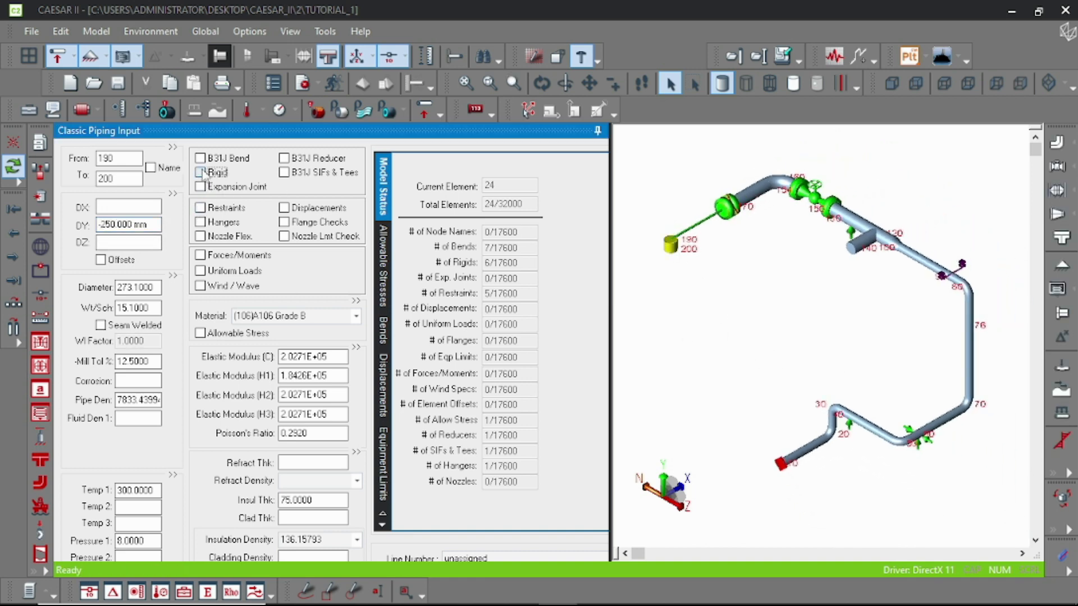
click(200, 173)
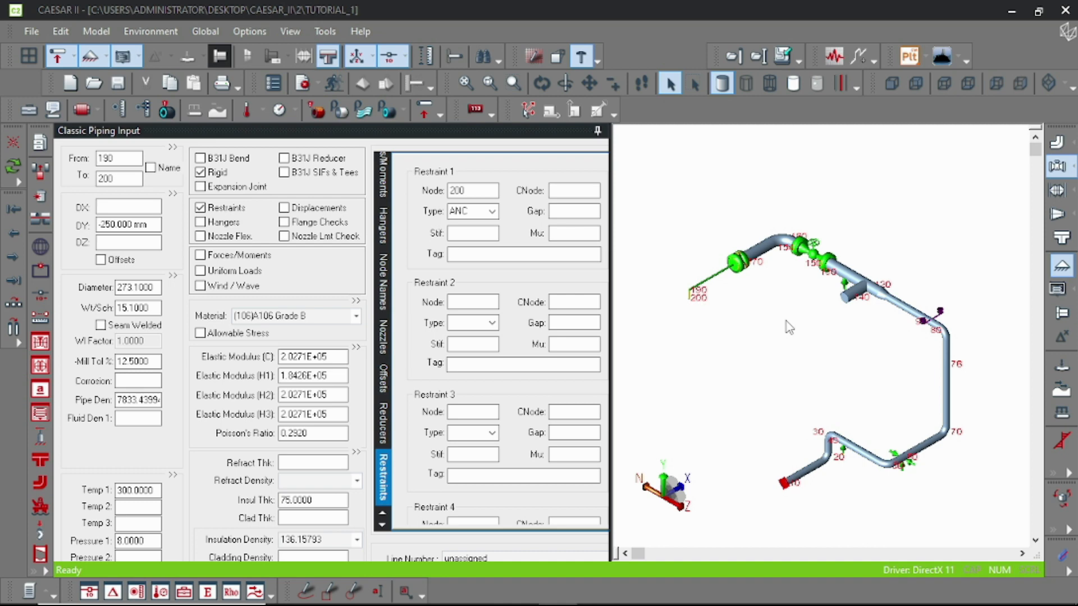
mouse_move(760, 247)
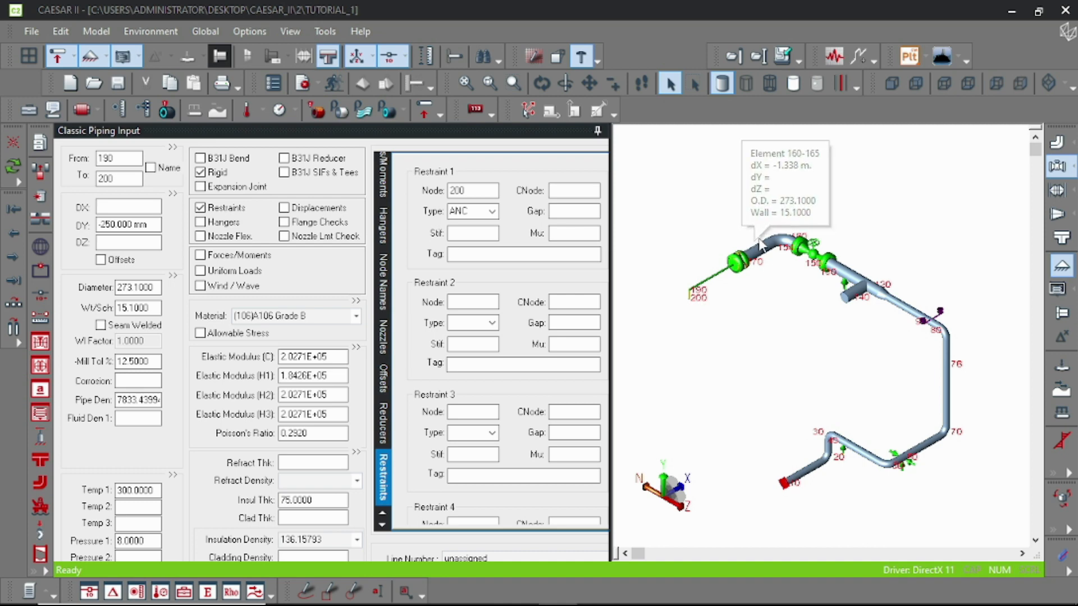
click(383, 168)
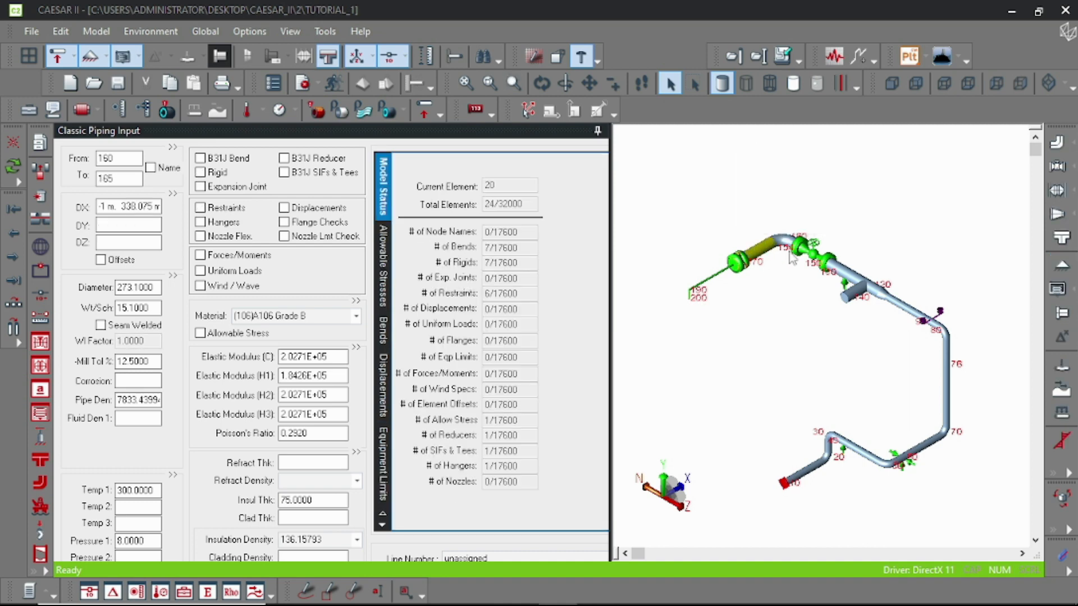